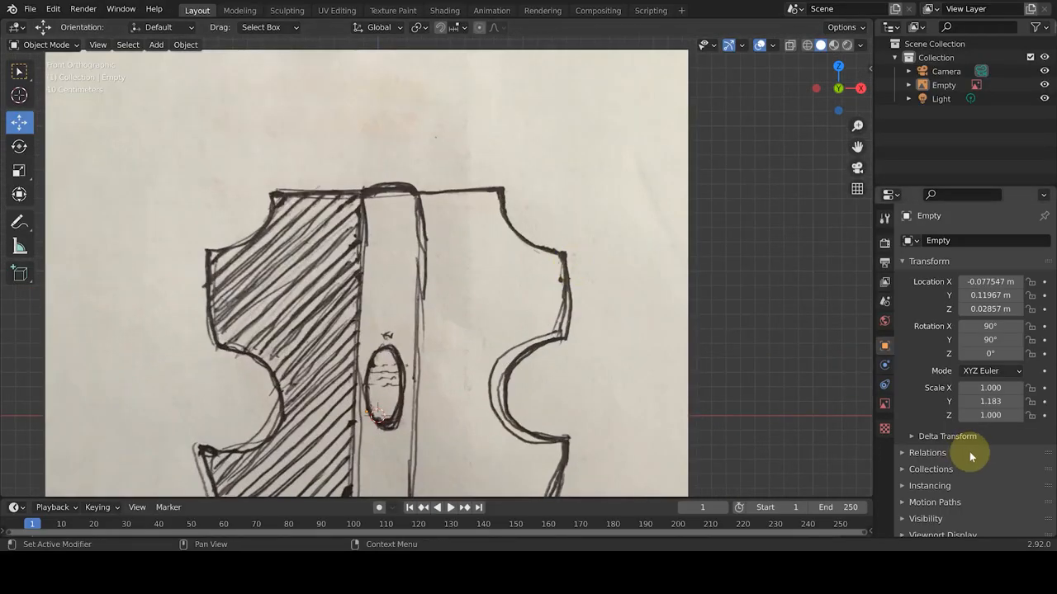
- Add a plane and reshape its vertices in Edit Mode to match the sketch's top edge
click(156, 45)
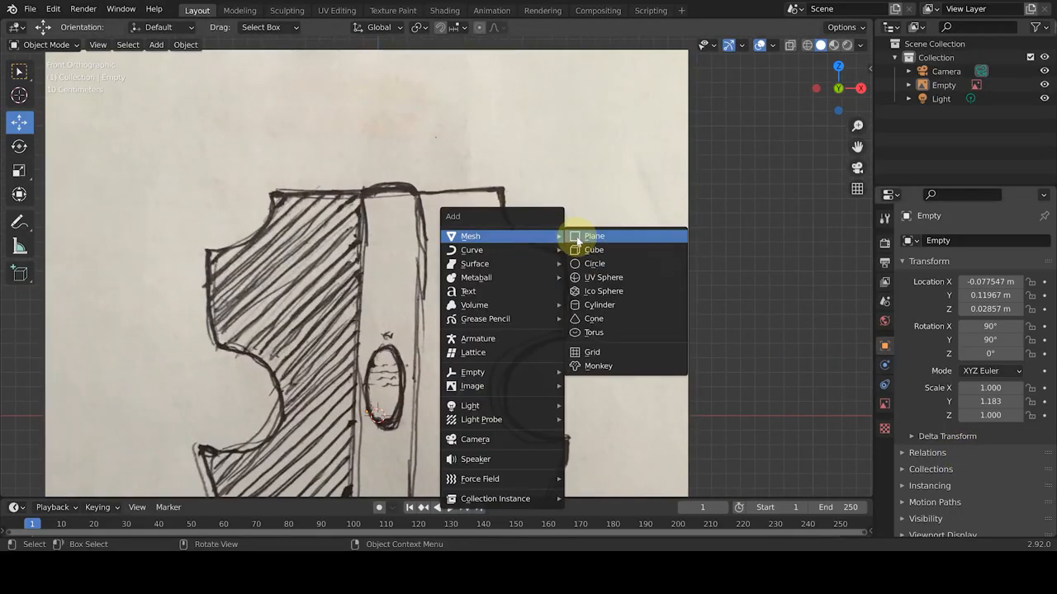
click(594, 236)
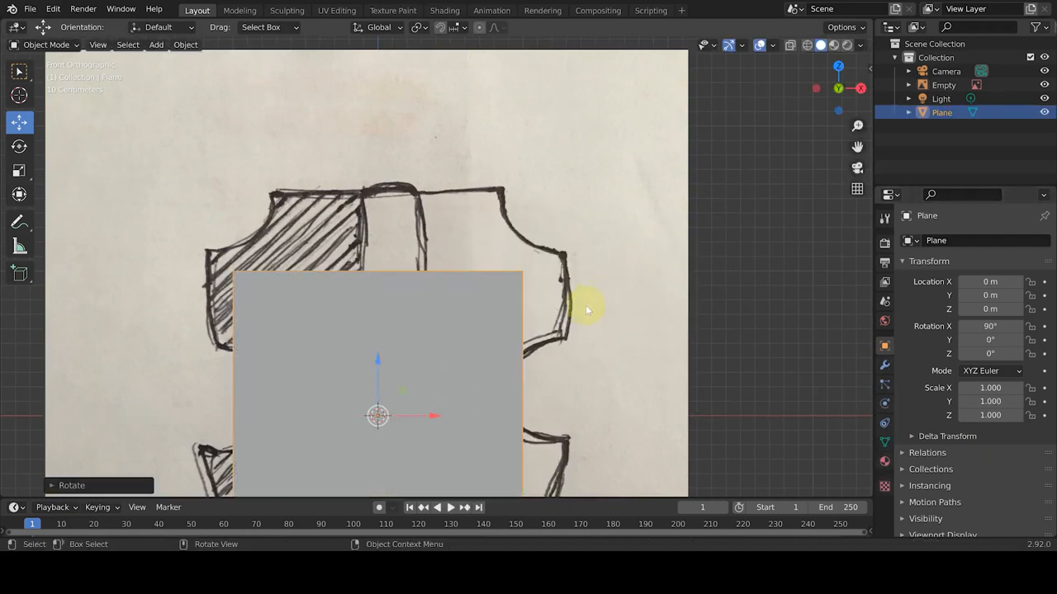
key(Tab)
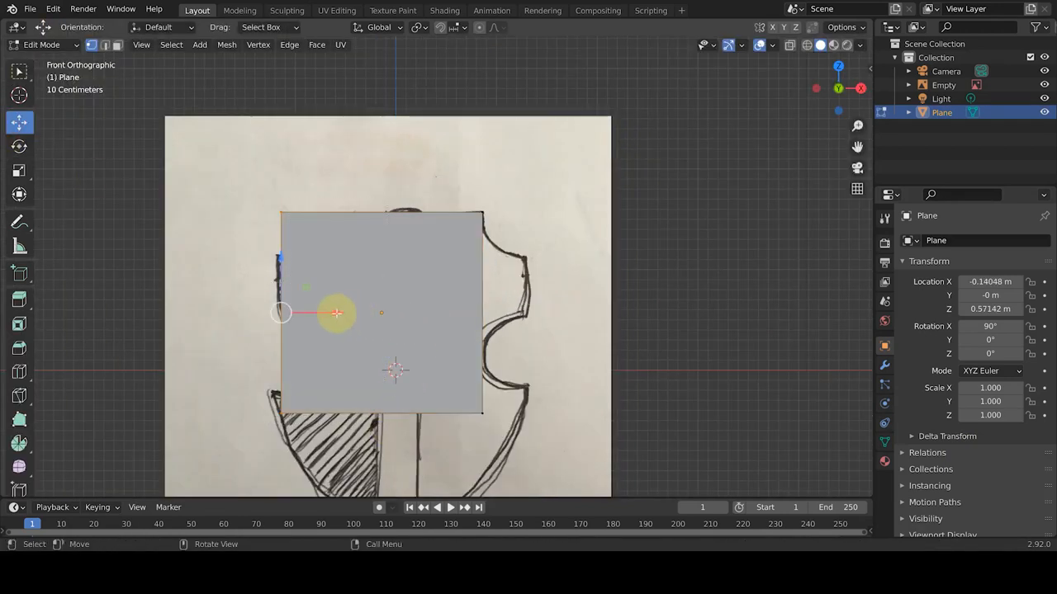
drag(337, 312, 448, 316)
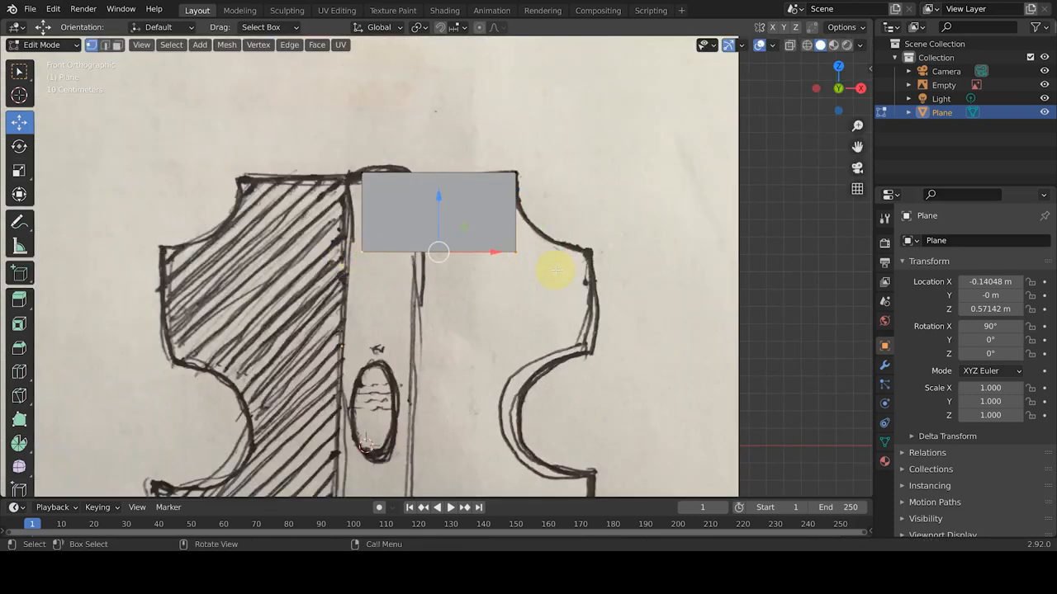
- Extrude the plane's edges down along the right-half shield outline
click(419, 27)
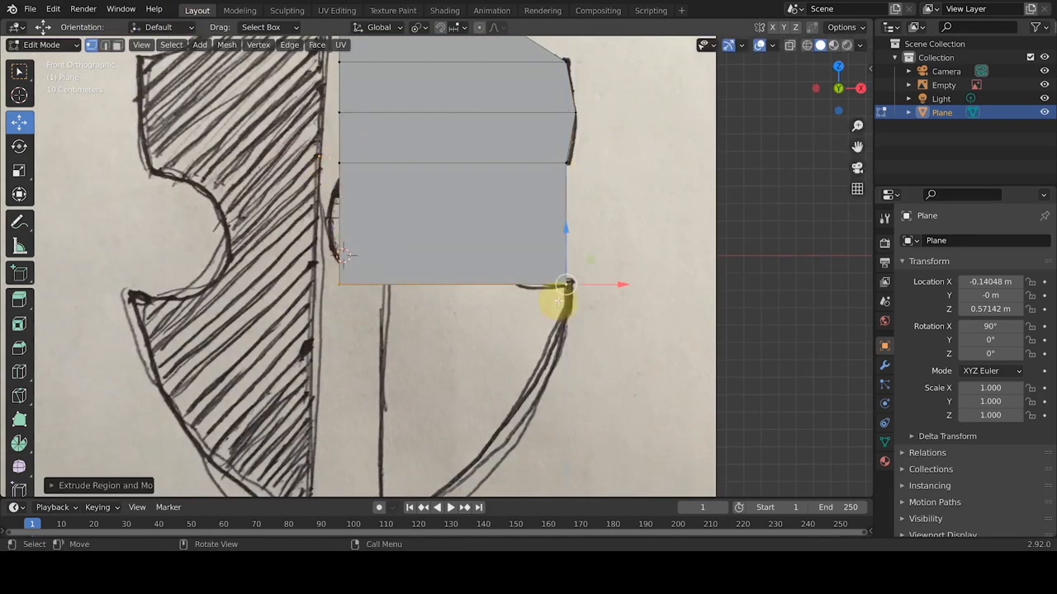
drag(566, 284, 499, 223)
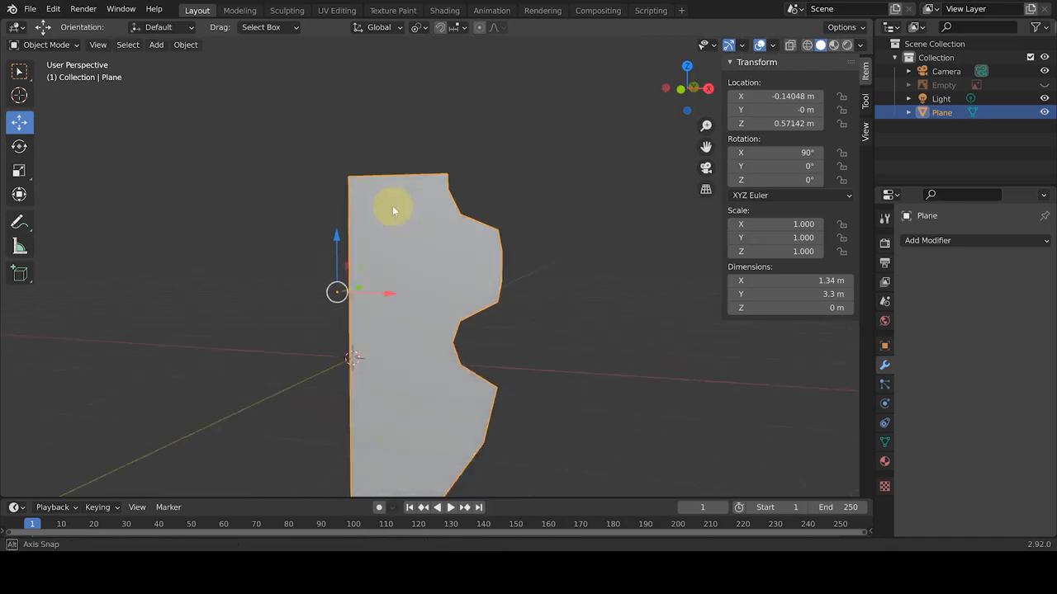
- Thicken the half-shield with an inset rim and add a level-2 Subdivision Surface
key(Tab)
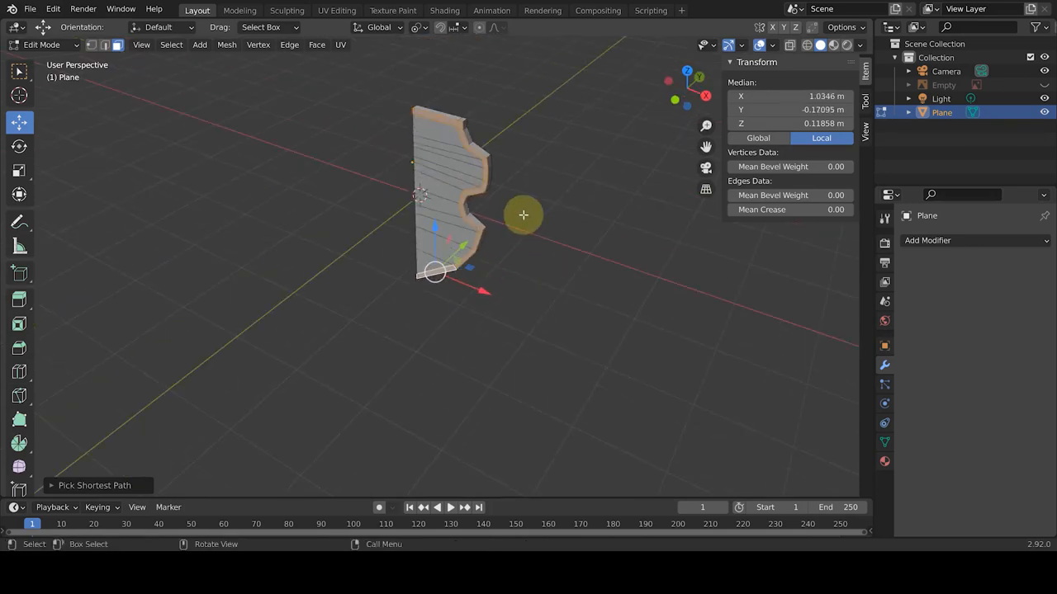
key(Tab)
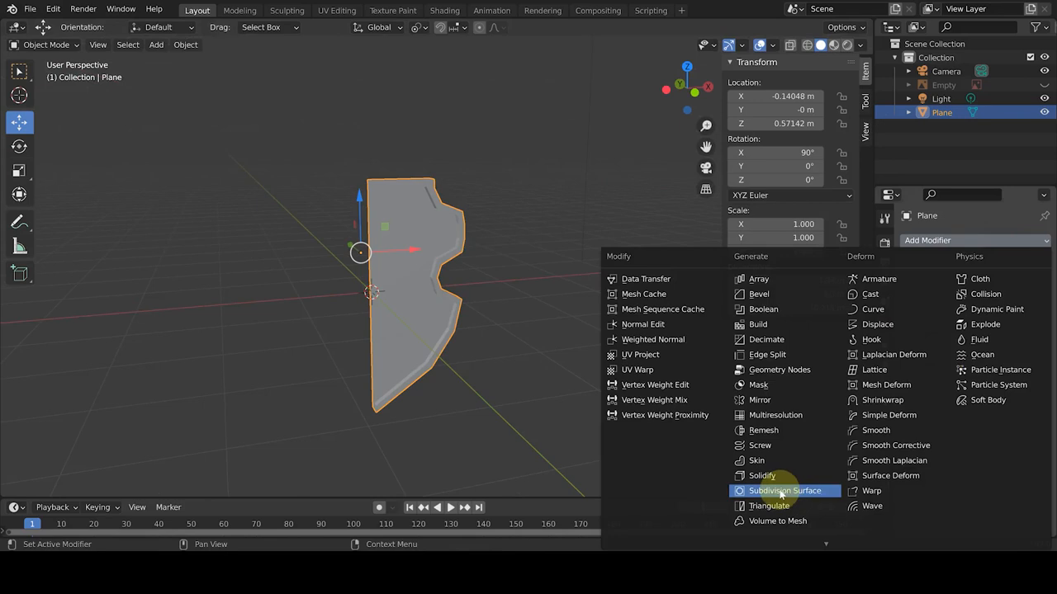
click(784, 491)
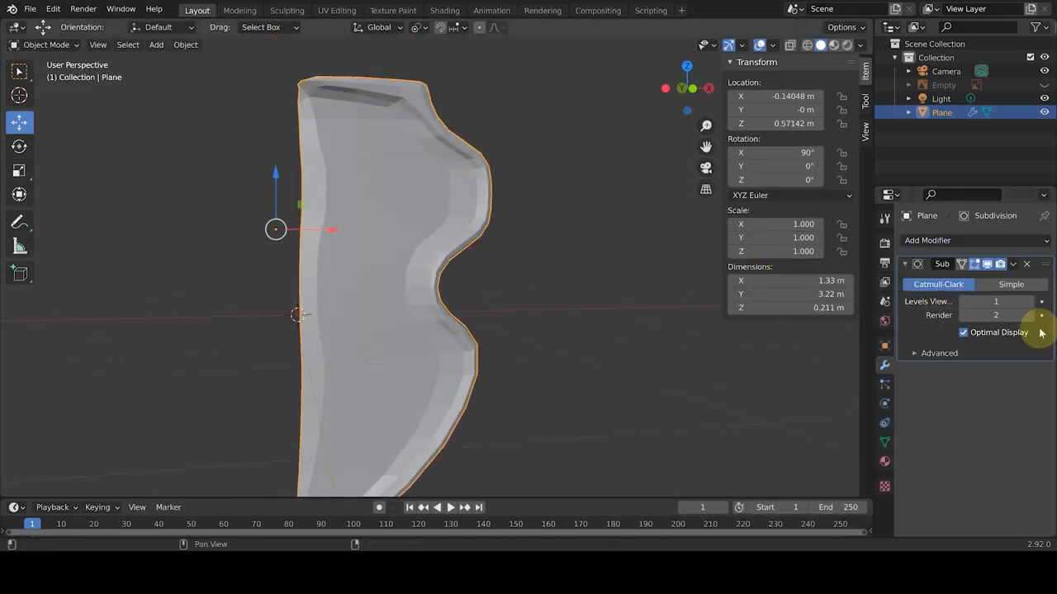
click(1041, 299)
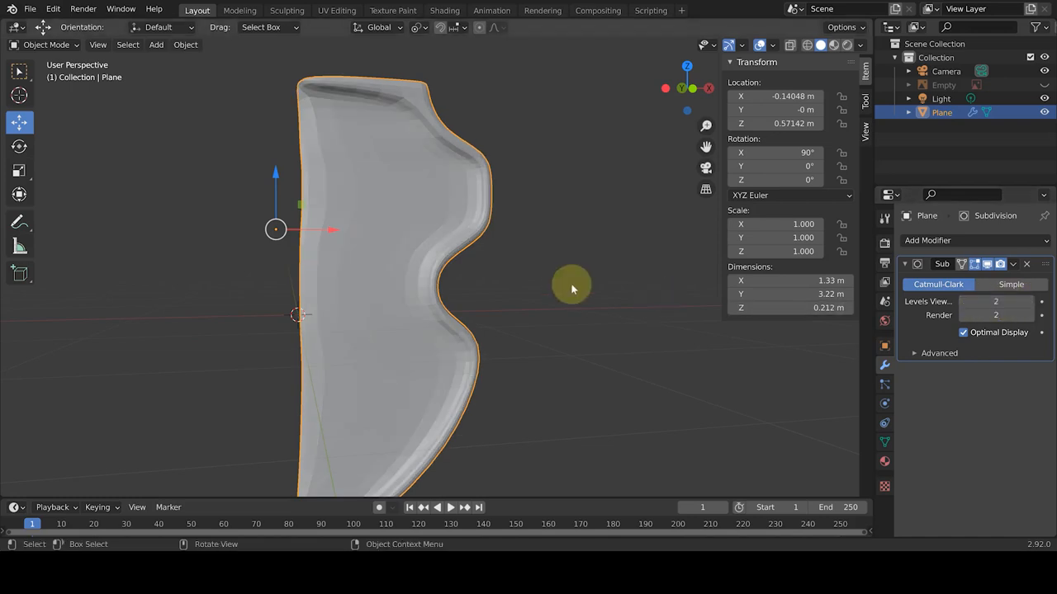
key(Tab)
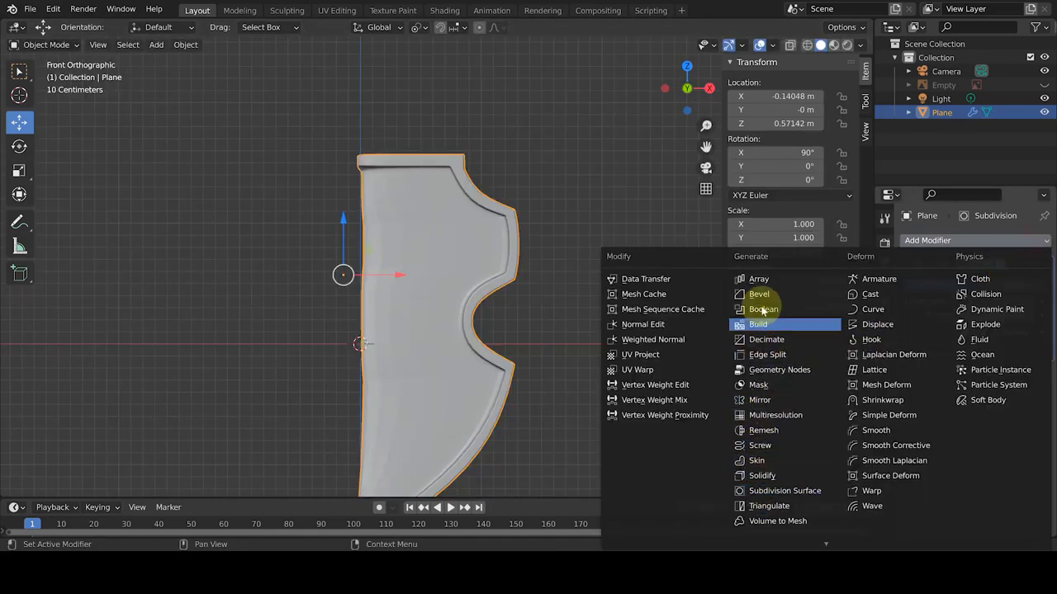
- Add a Mirror modifier using the helper Cube as mirror object
click(759, 399)
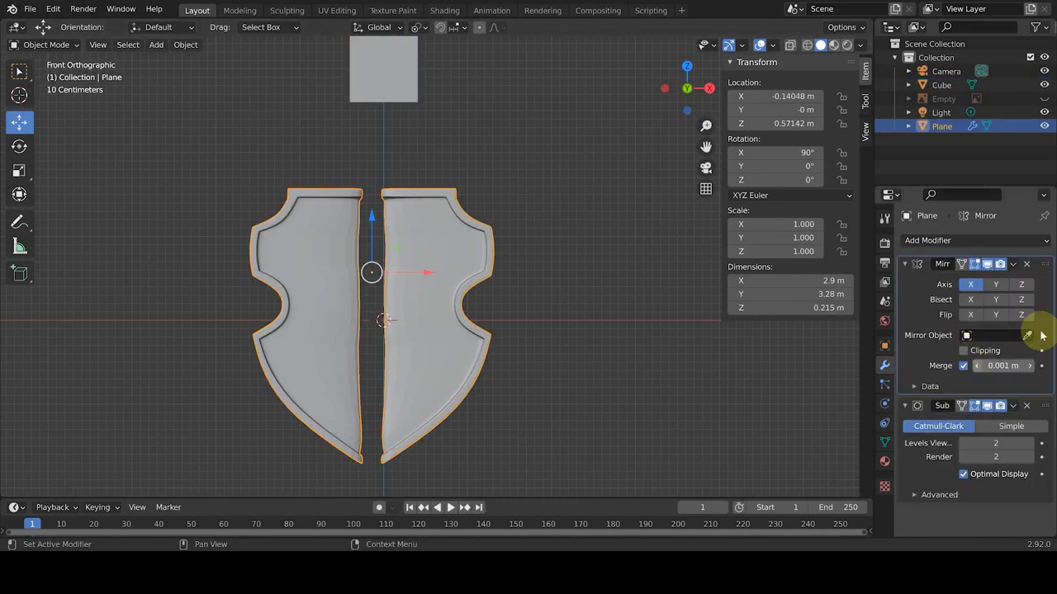
click(1026, 335)
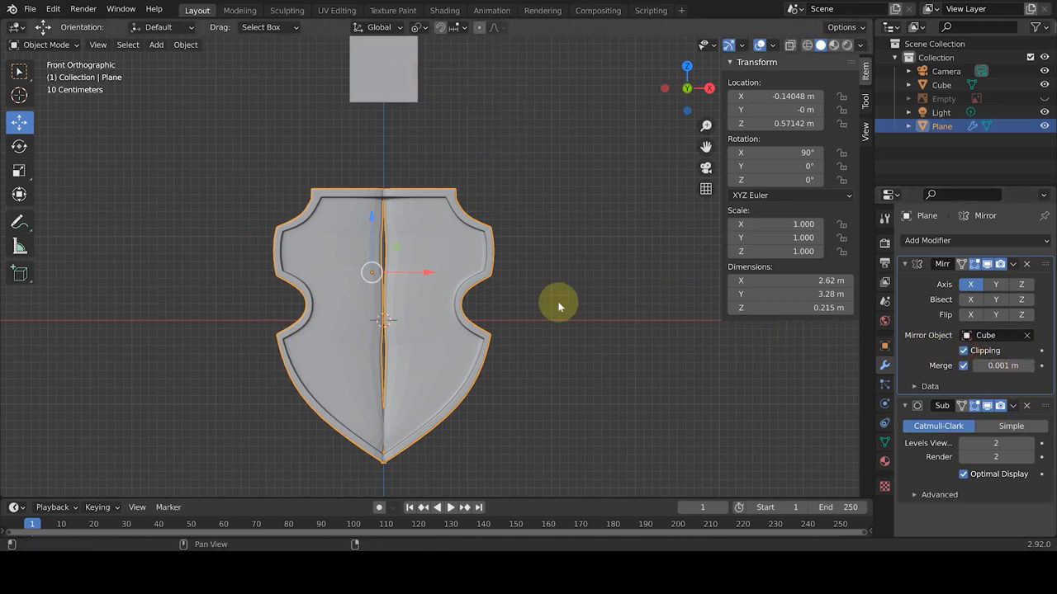
key(Tab)
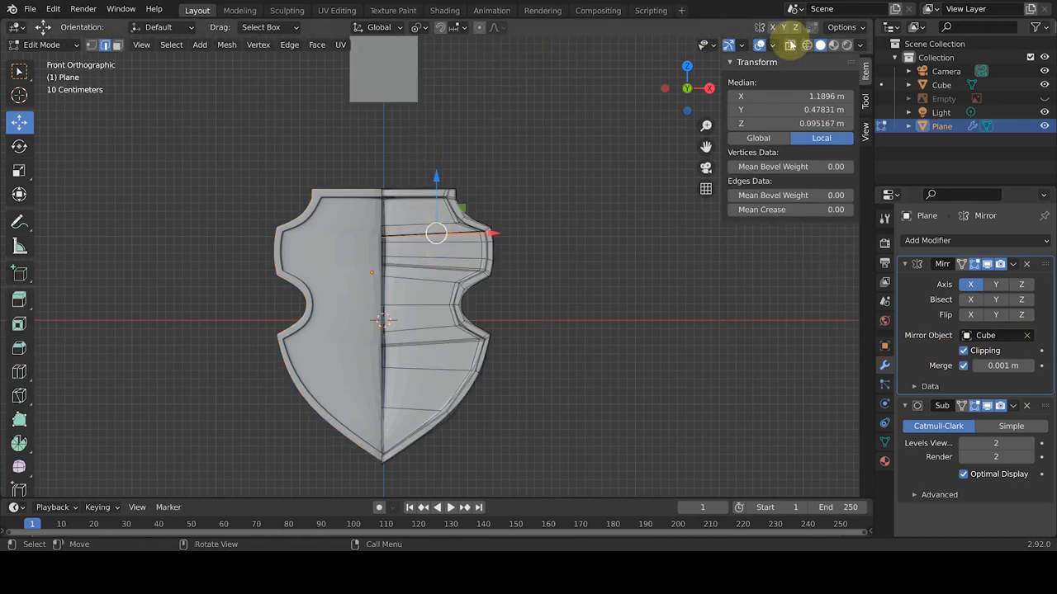
click(789, 45)
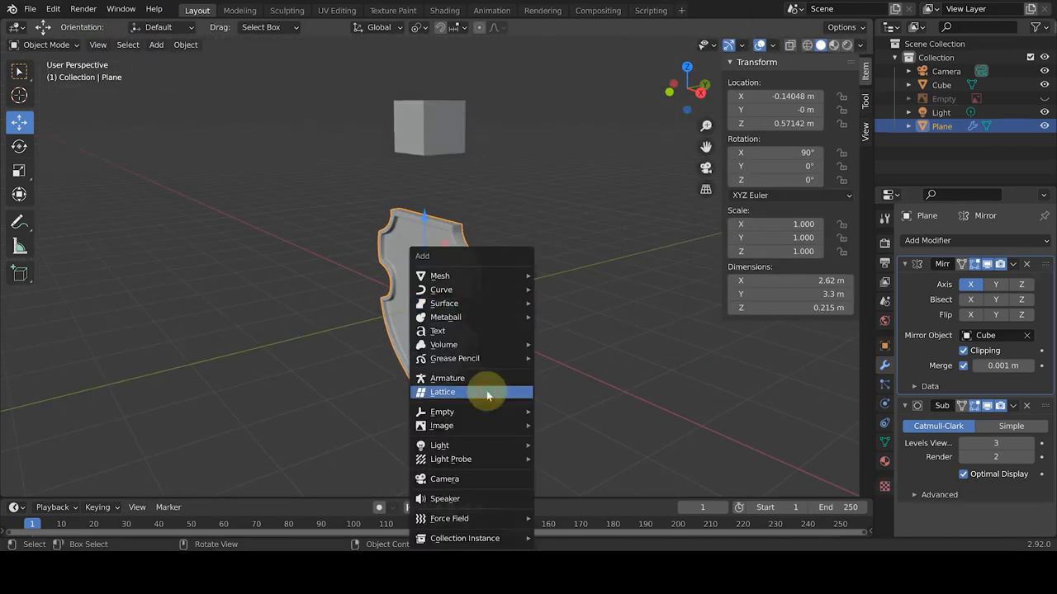
- Add a lattice with U and W resolution 3, and give the shield a Lattice modifier
click(442, 392)
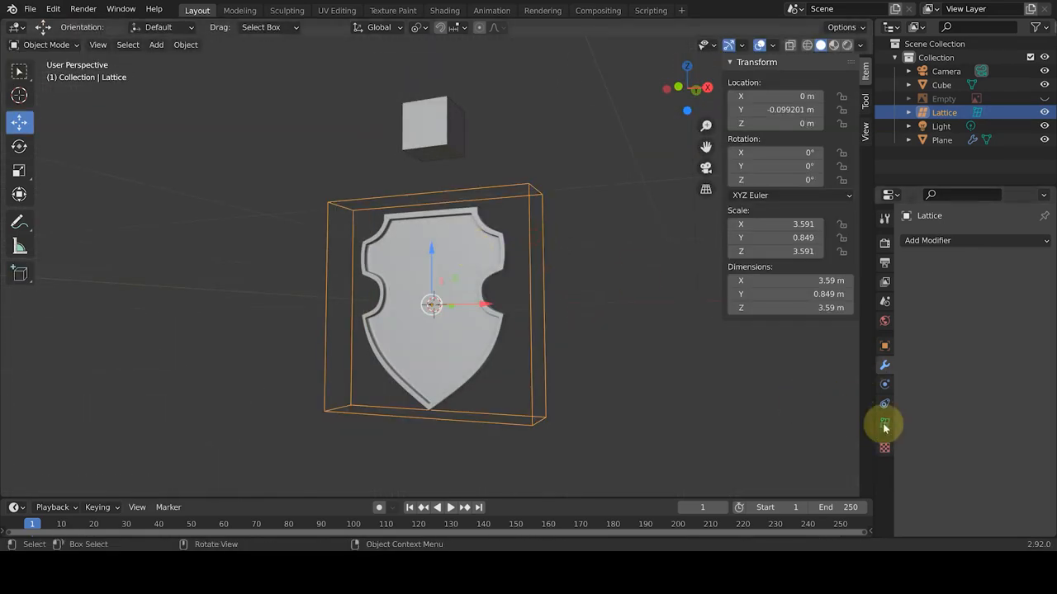
click(884, 423)
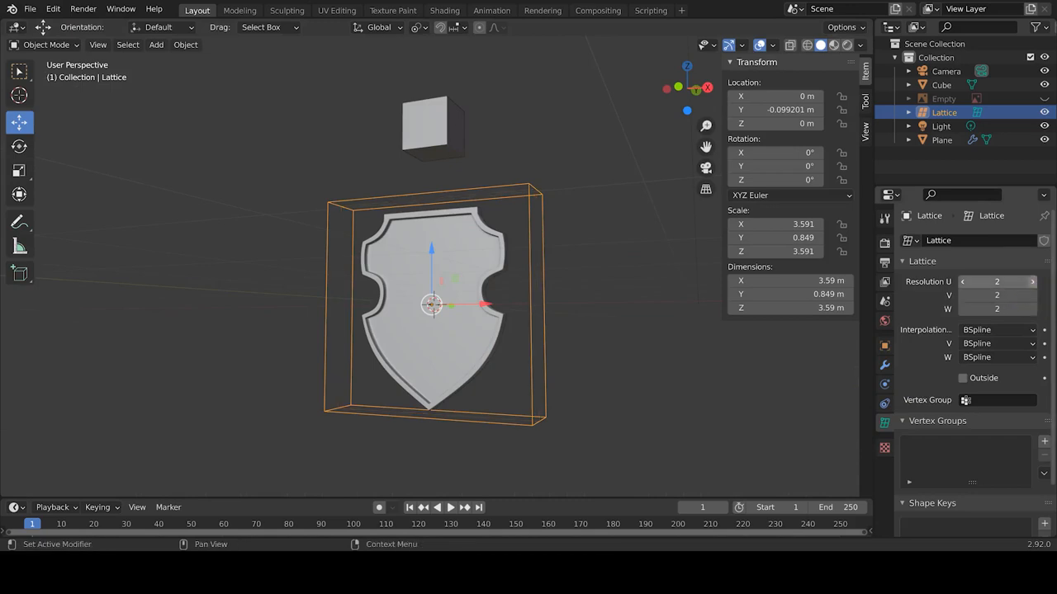
click(1031, 309)
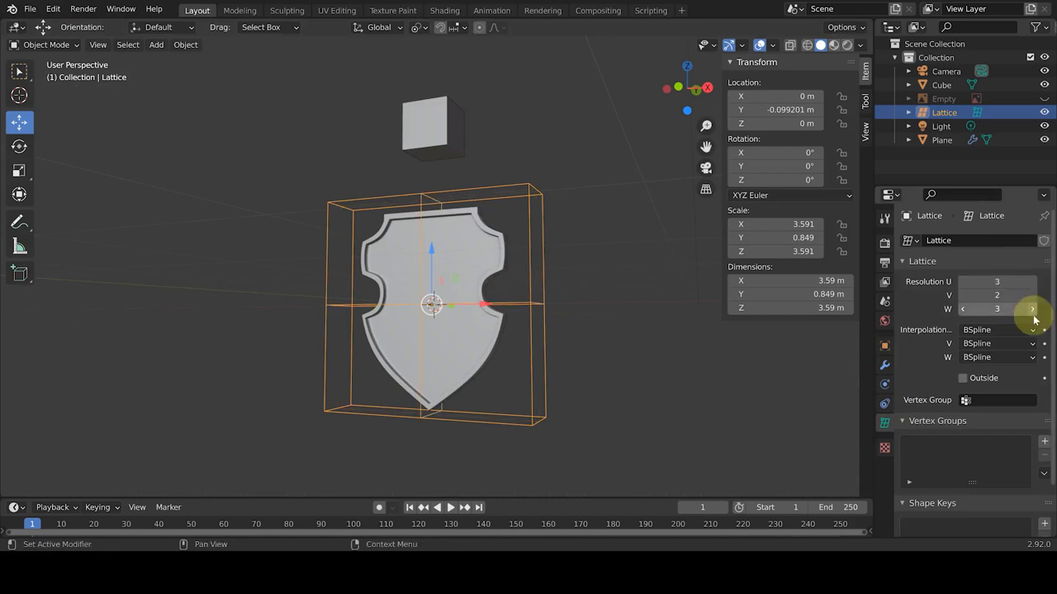
click(941, 140)
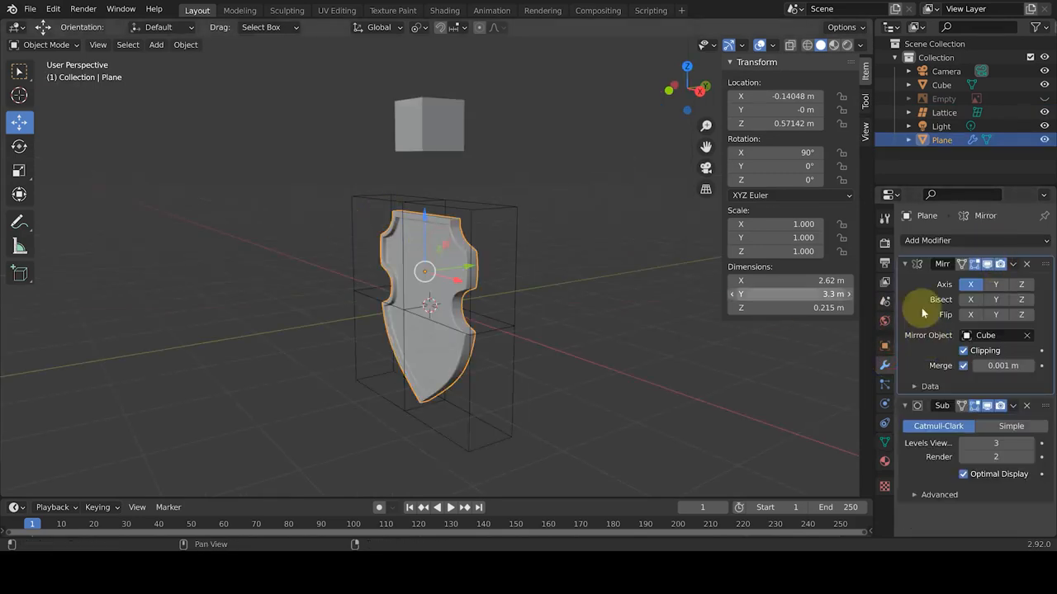
click(927, 240)
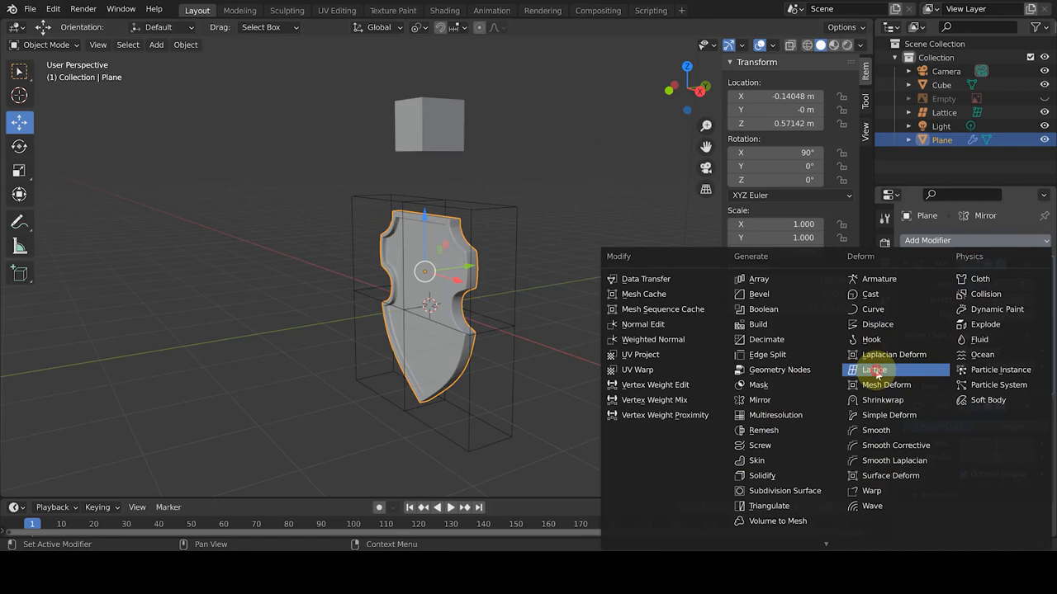
click(873, 369)
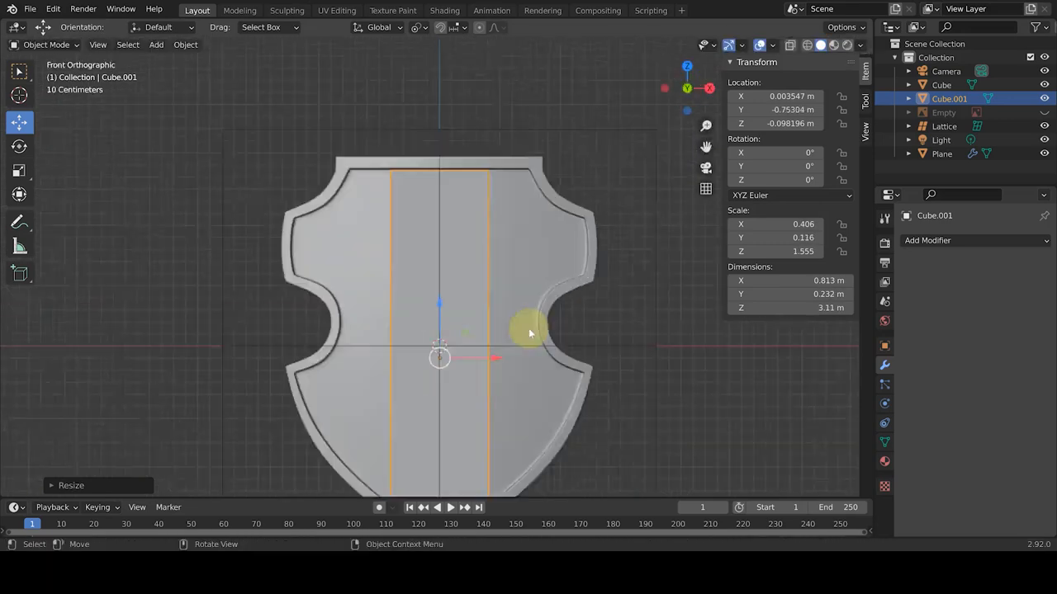
- Stretch the second cube into a tall central strip and give it a Lattice modifier
drag(528, 331, 483, 200)
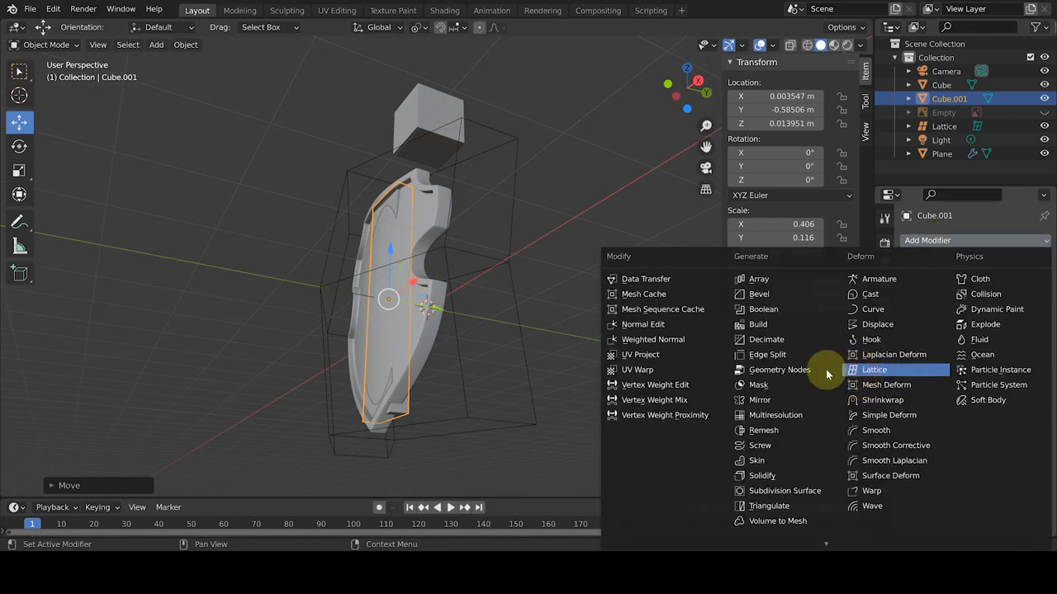
click(873, 369)
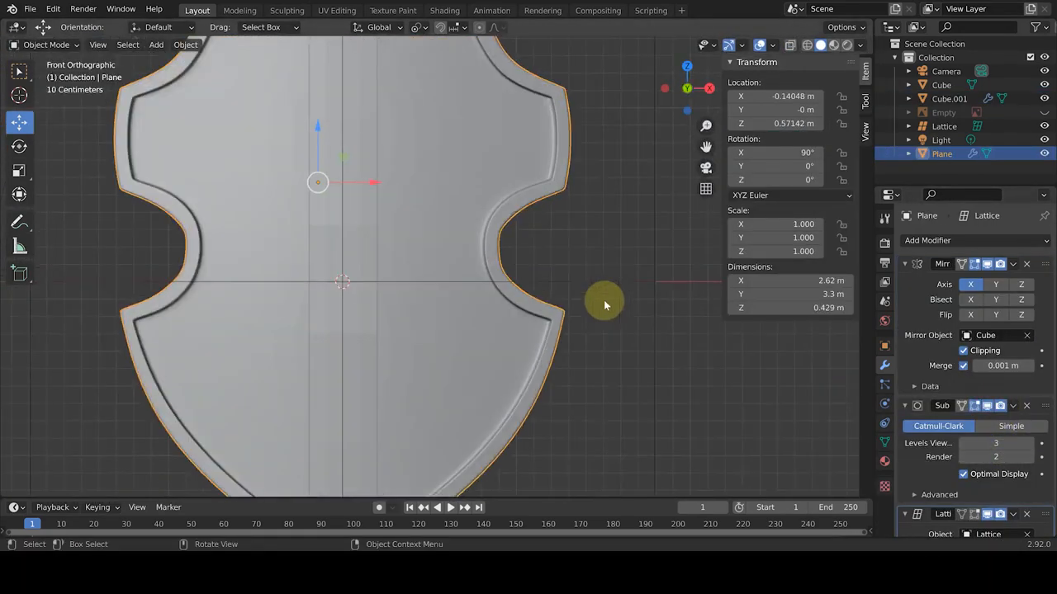
key(Tab)
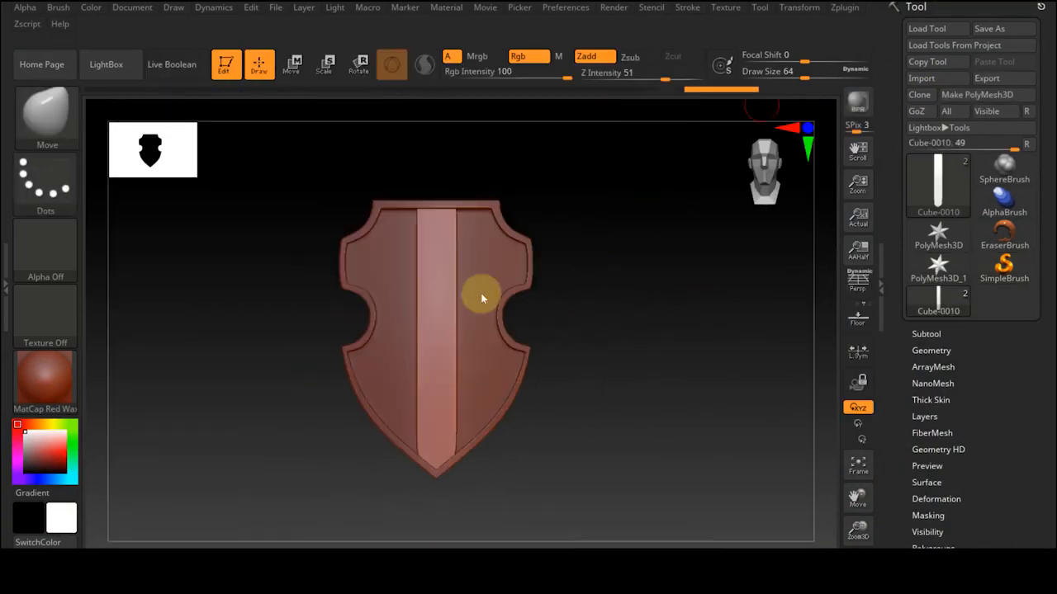
- Divide the Plane0 subtool, mask its centre strip, and stamp ornament alphas onto the face
click(919, 353)
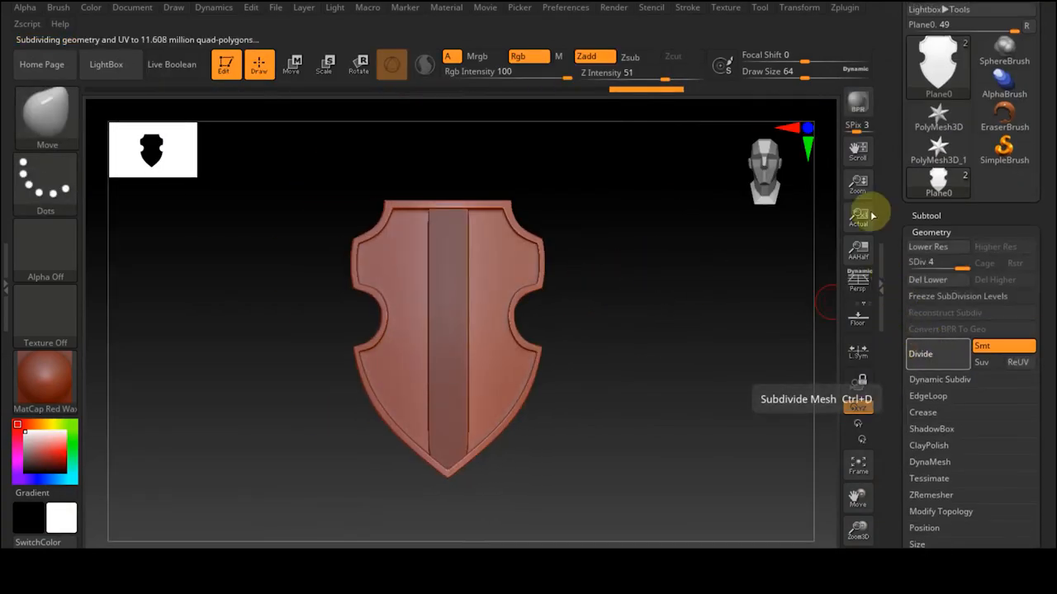
click(920, 353)
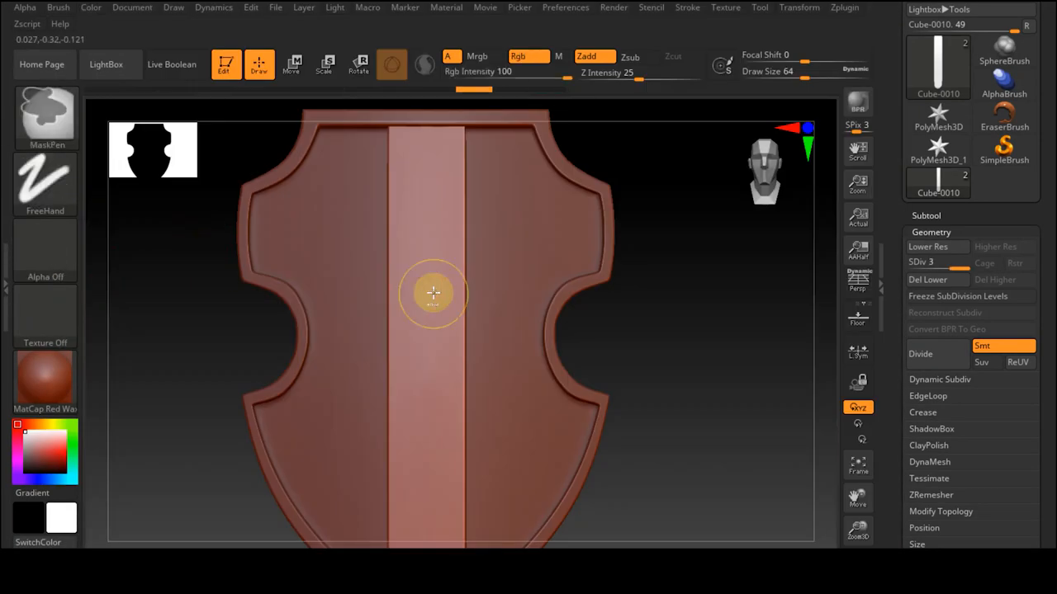
drag(434, 293, 423, 367)
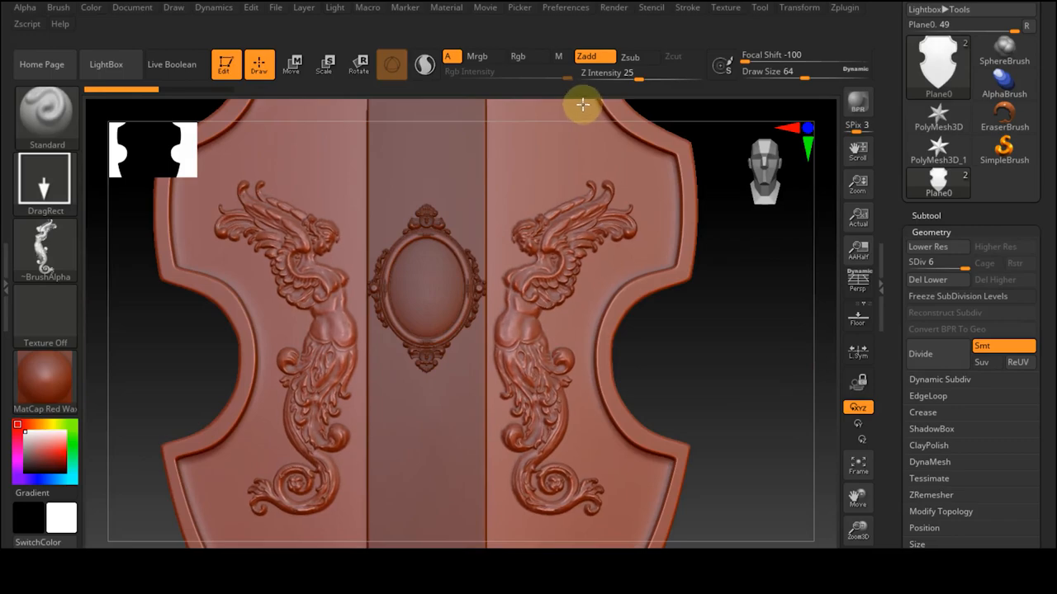
drag(582, 105, 762, 400)
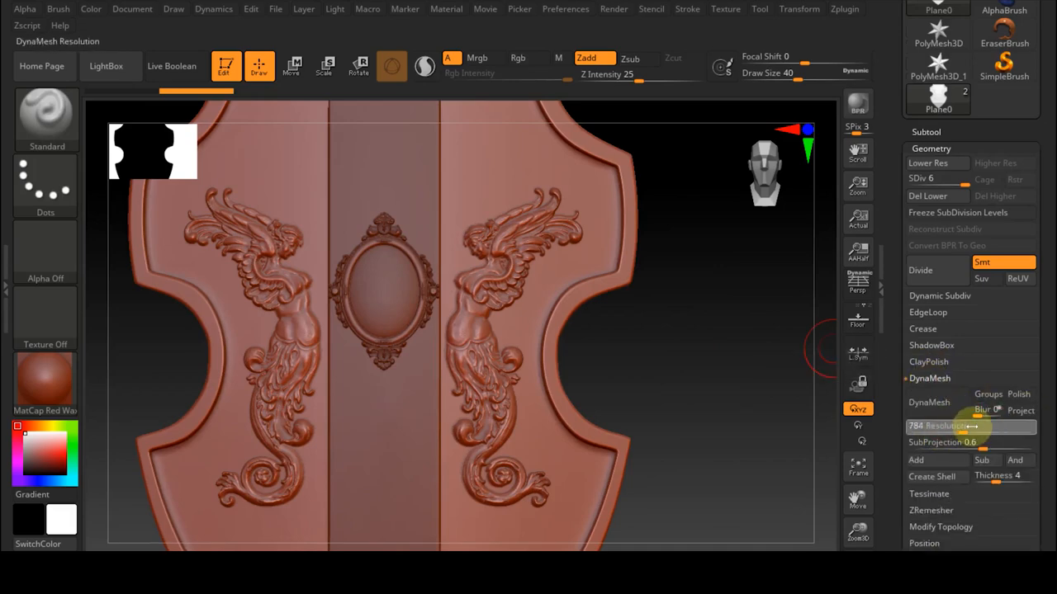
click(928, 402)
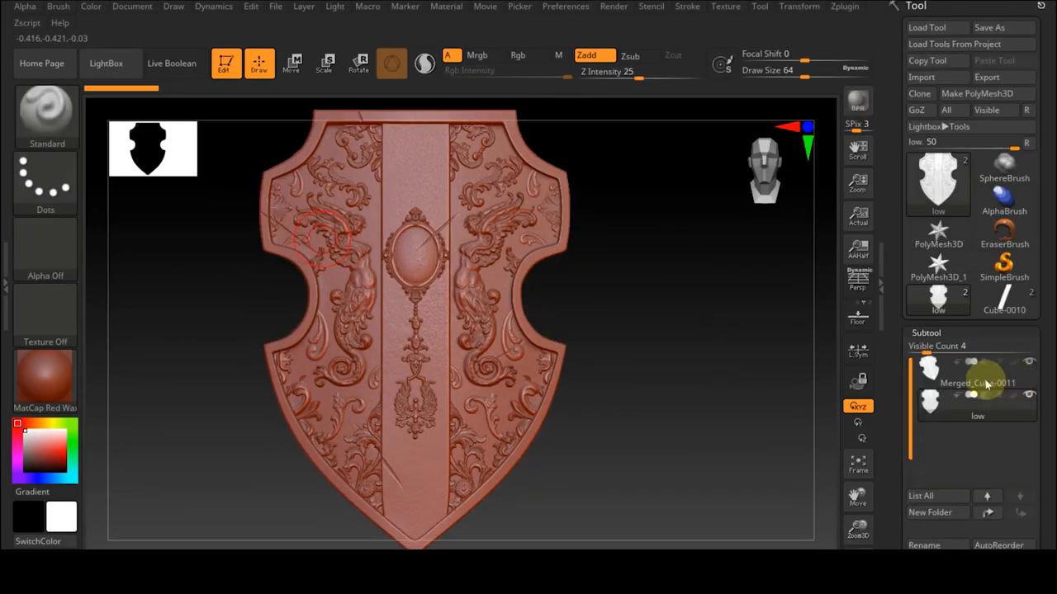
- Rename the merged subtool to 'High' and export it through the Zplugin menu
click(977, 382)
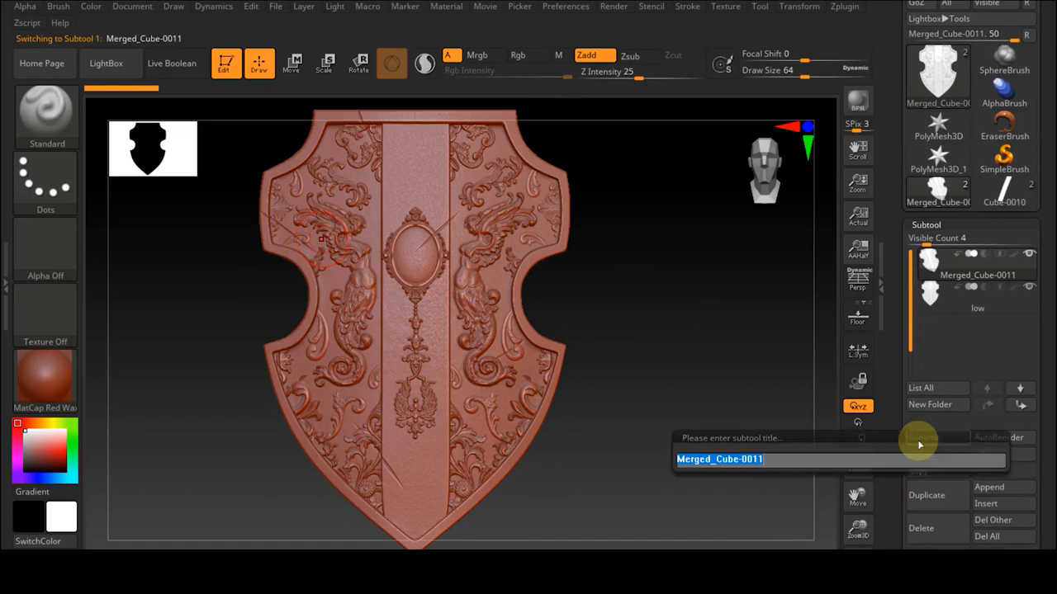
text(Hi)
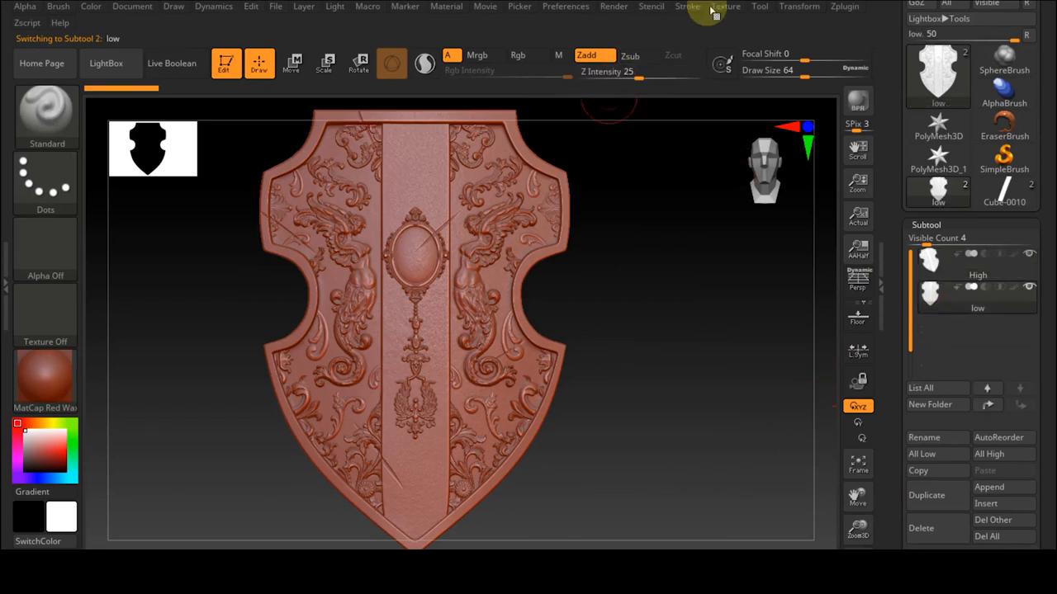
click(844, 6)
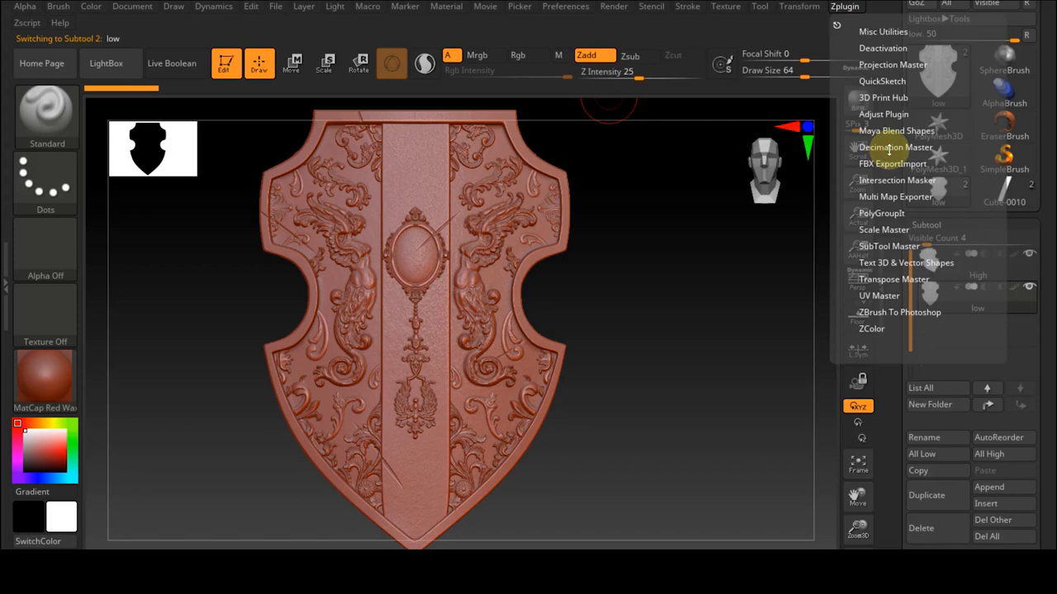
click(894, 147)
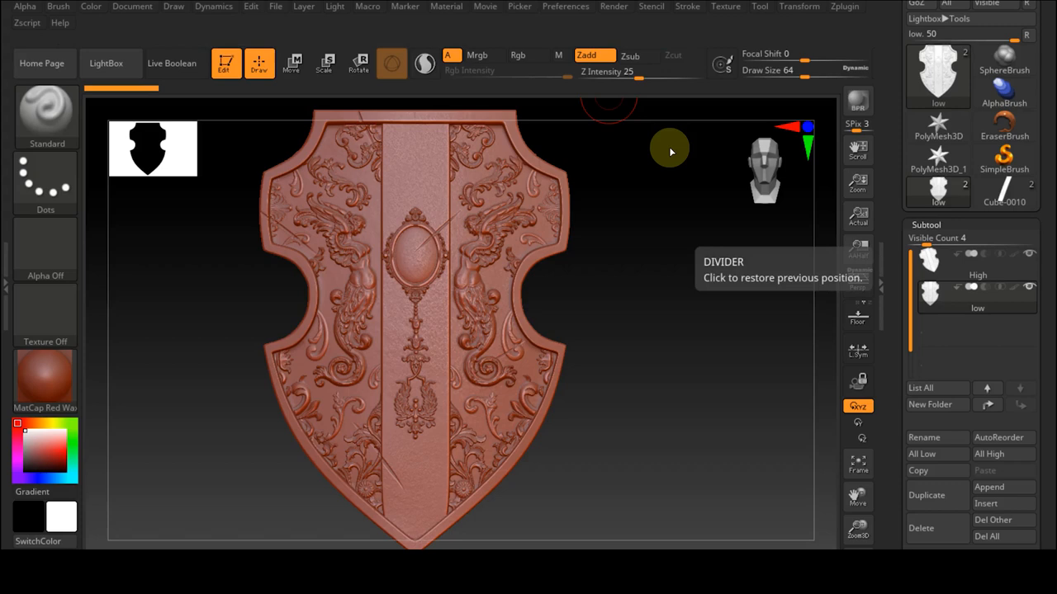
mouse_move(670, 147)
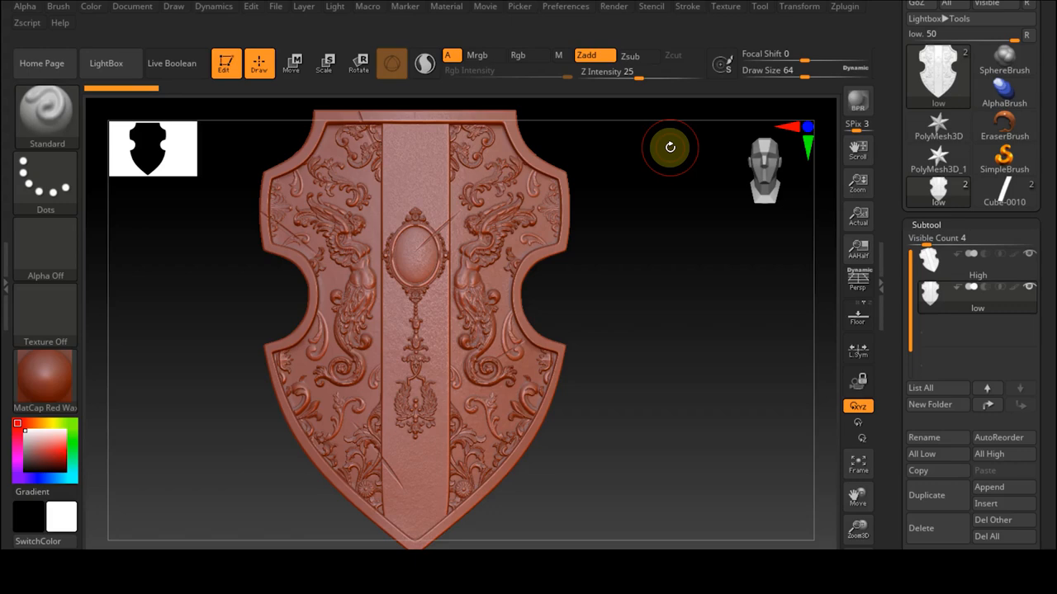
click(987, 77)
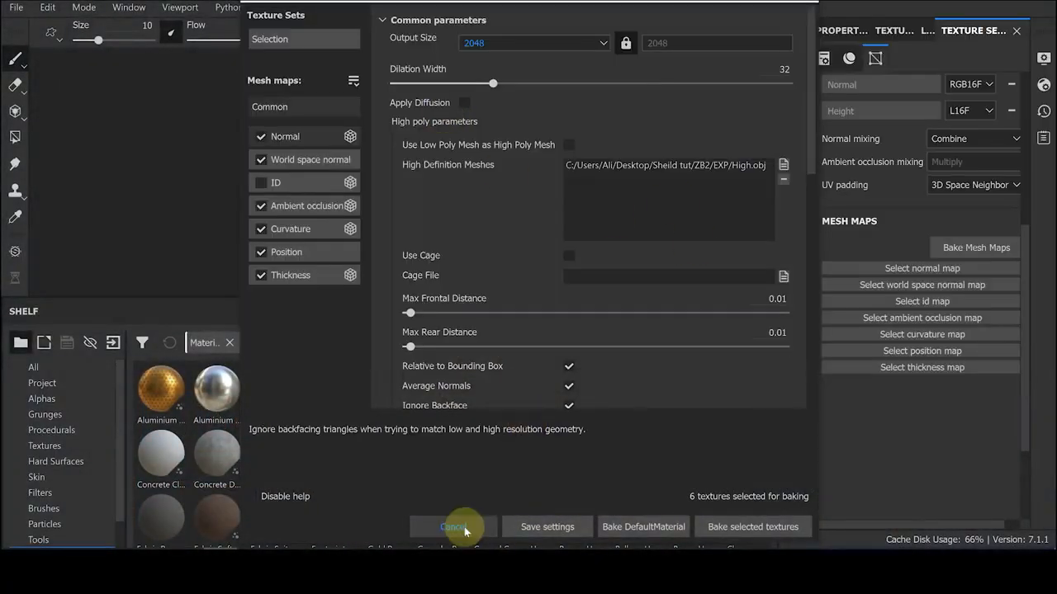
- Bake the six selected mesh maps and search smart materials for 'golden'
click(752, 526)
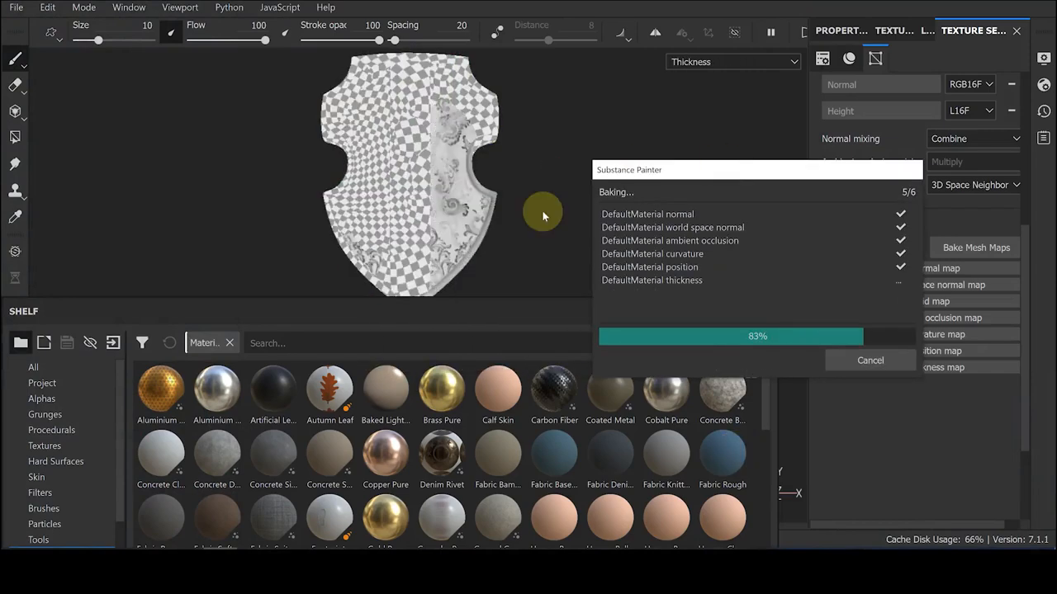
click(59, 508)
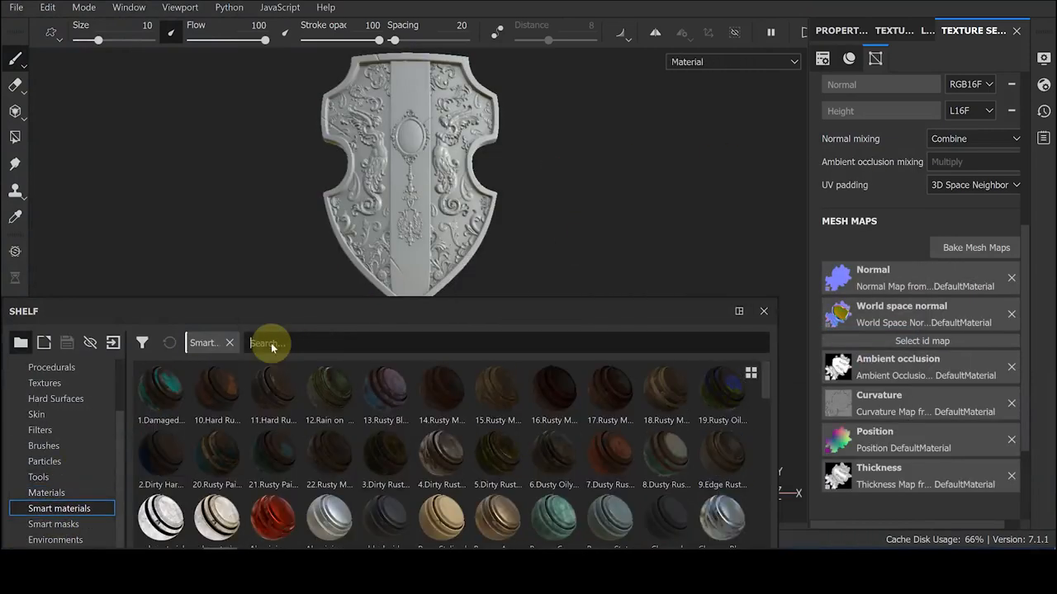
text(golden)
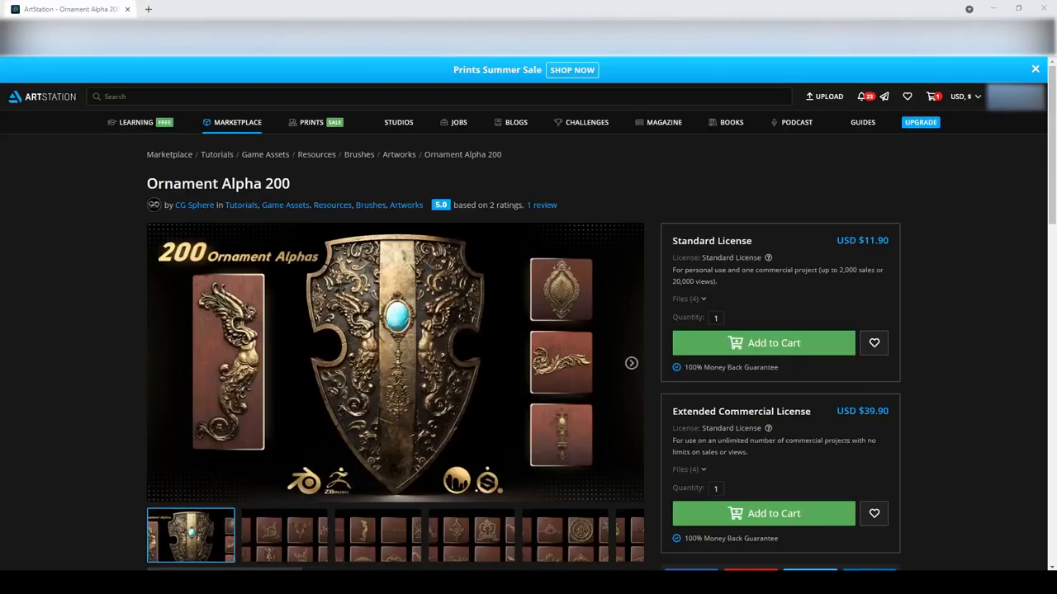
mouse_move(631, 364)
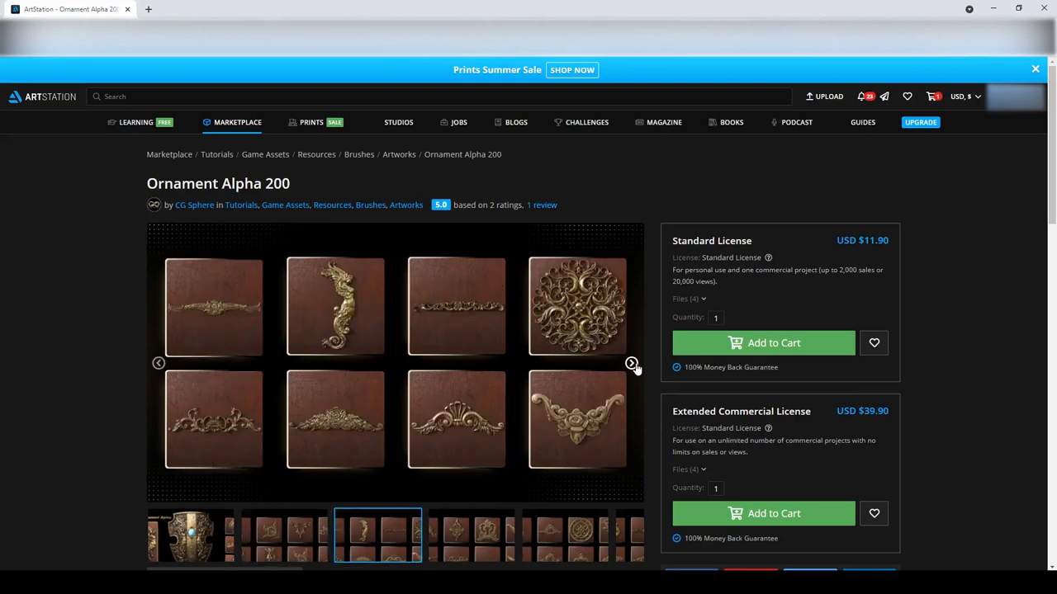
- Advance the Ornament Alpha 200 gallery through three more preview images
click(631, 363)
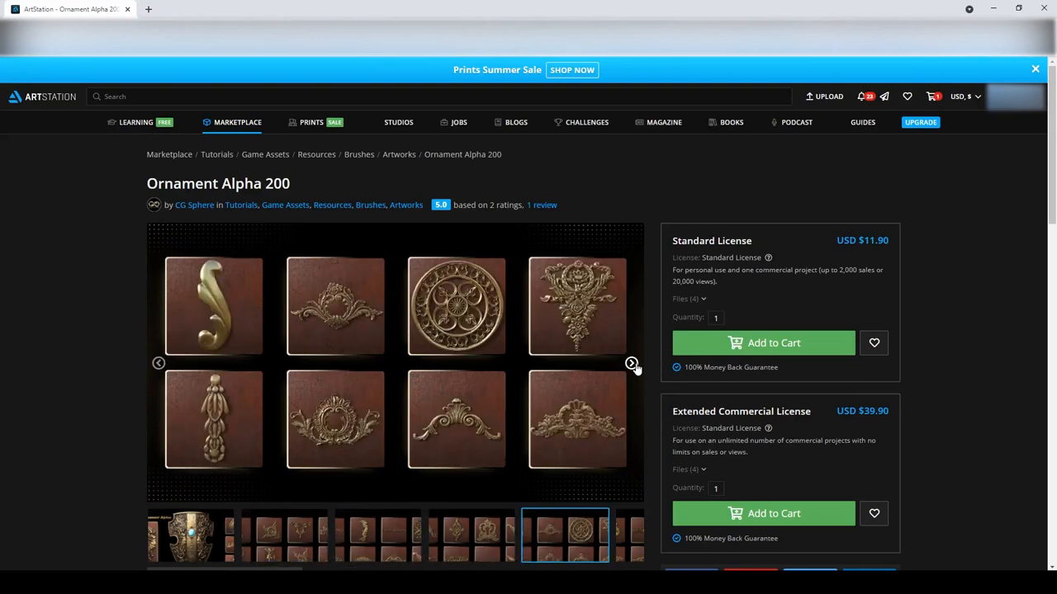
click(631, 364)
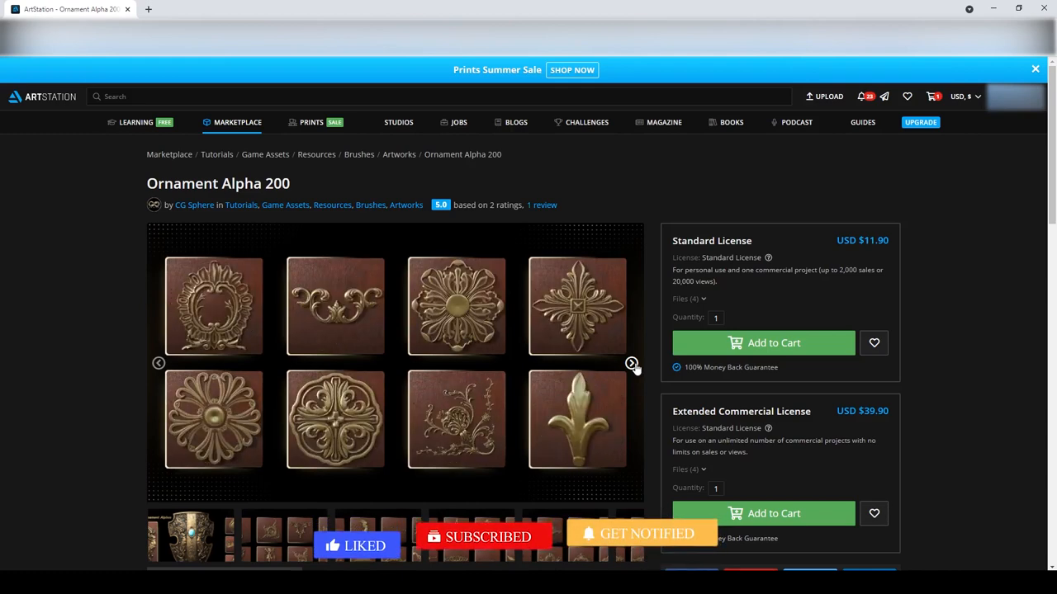
click(632, 364)
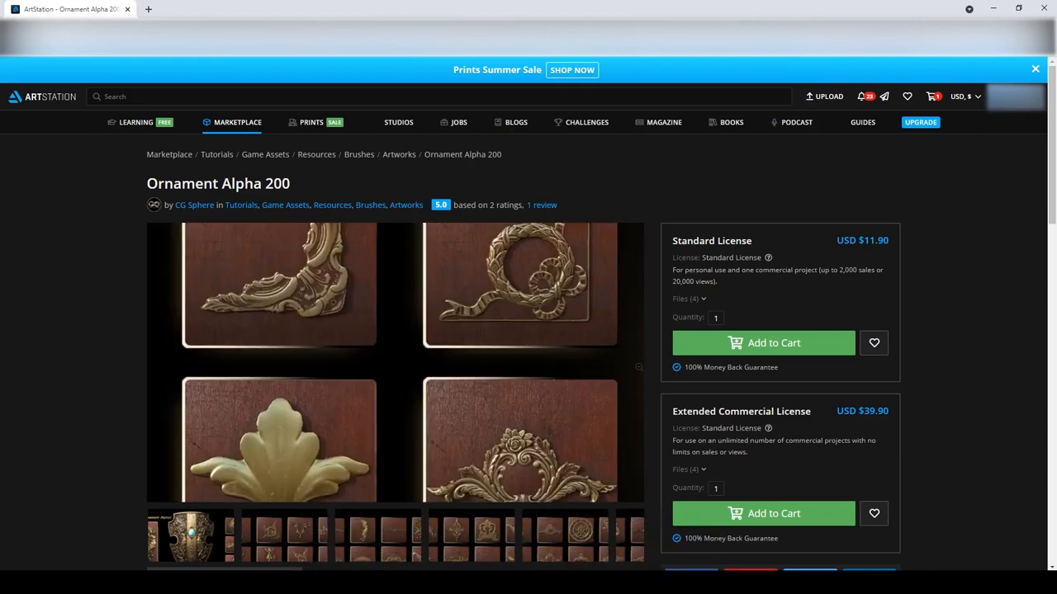